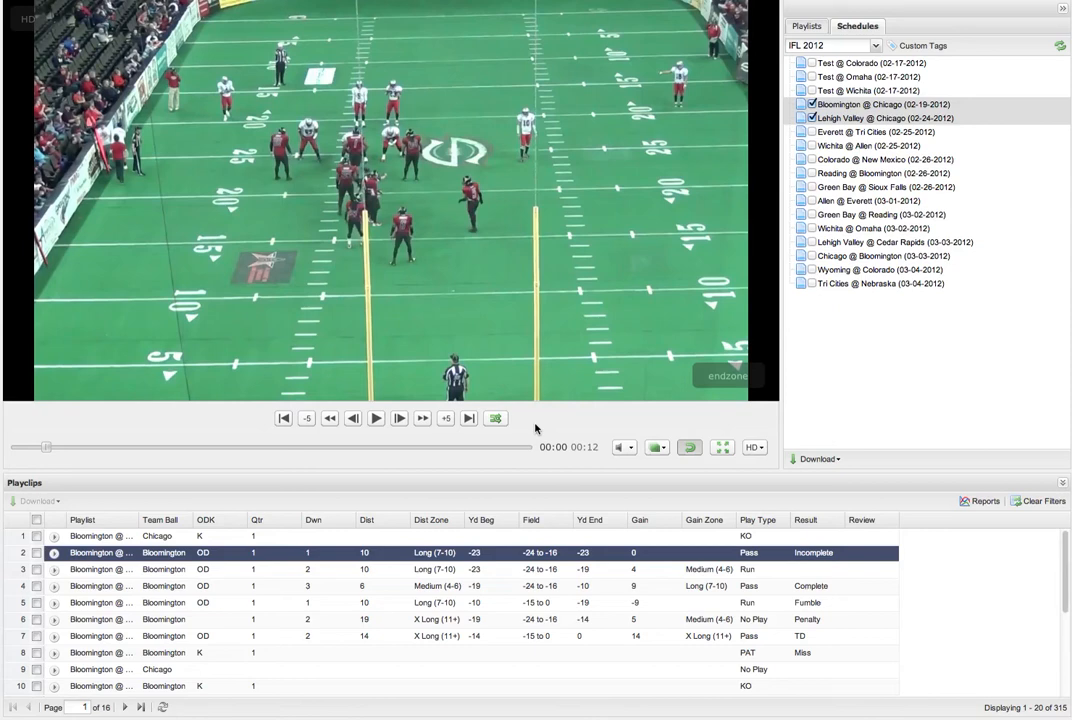
mouse_move(399, 441)
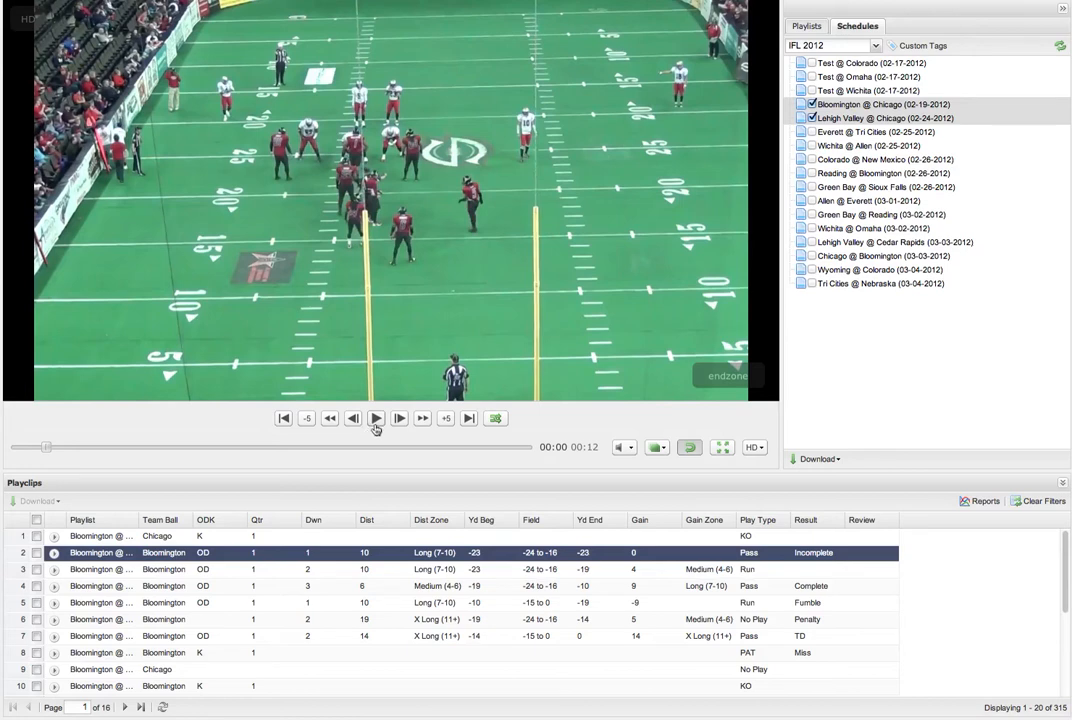
mouse_move(376, 418)
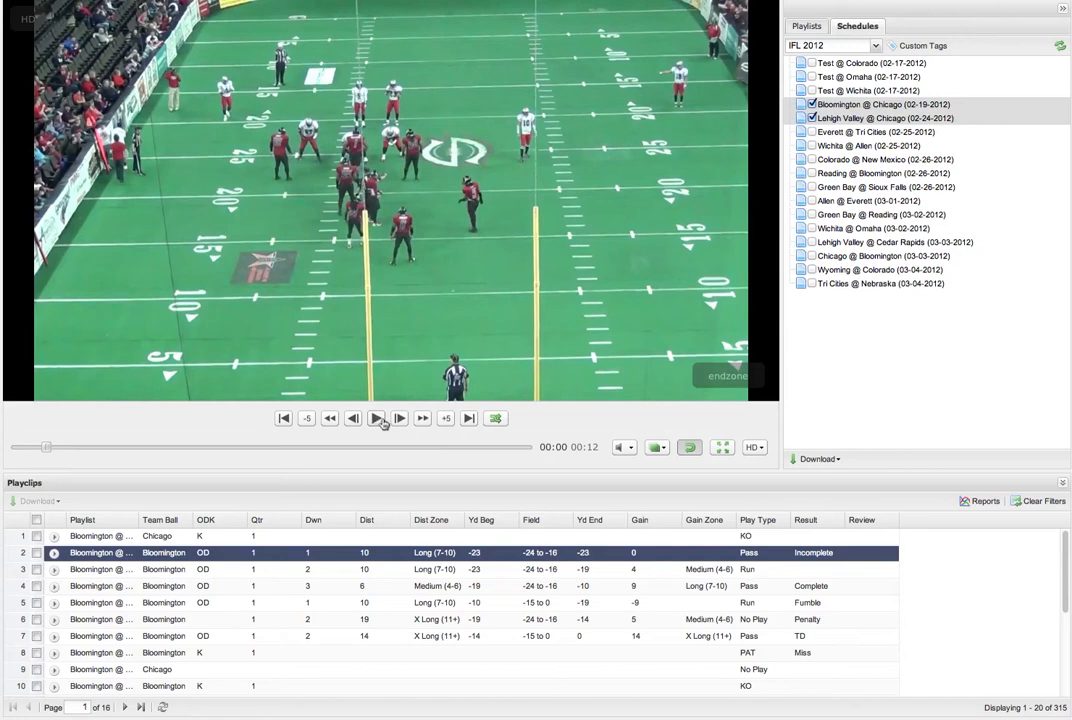
mouse_move(398, 418)
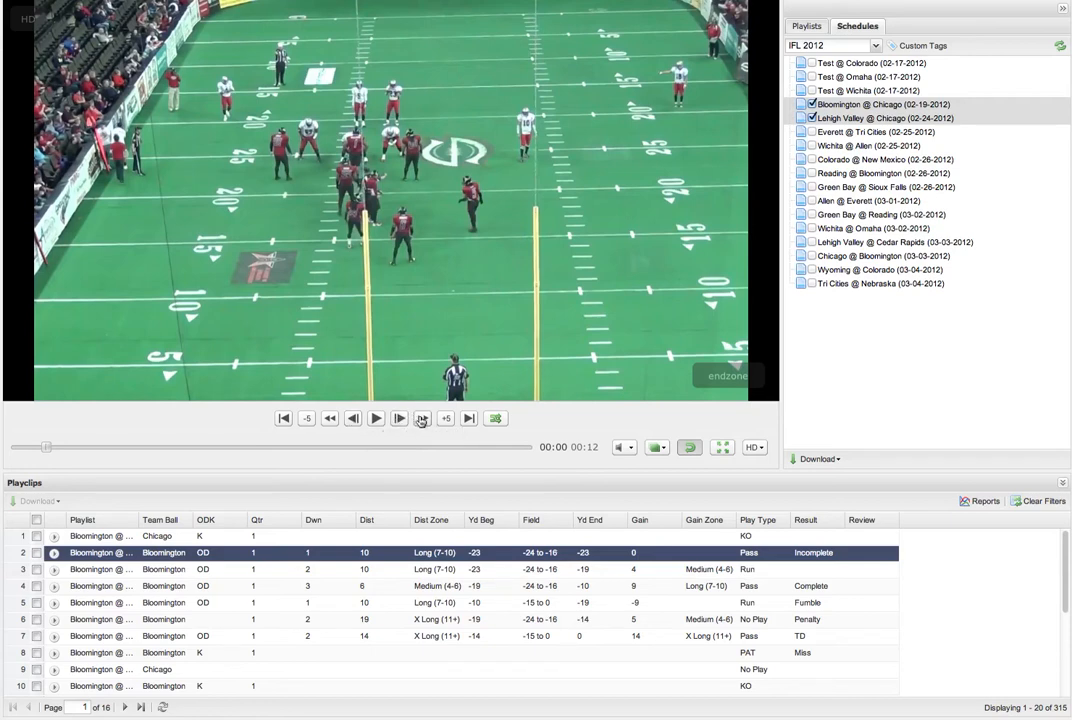
mouse_move(421, 418)
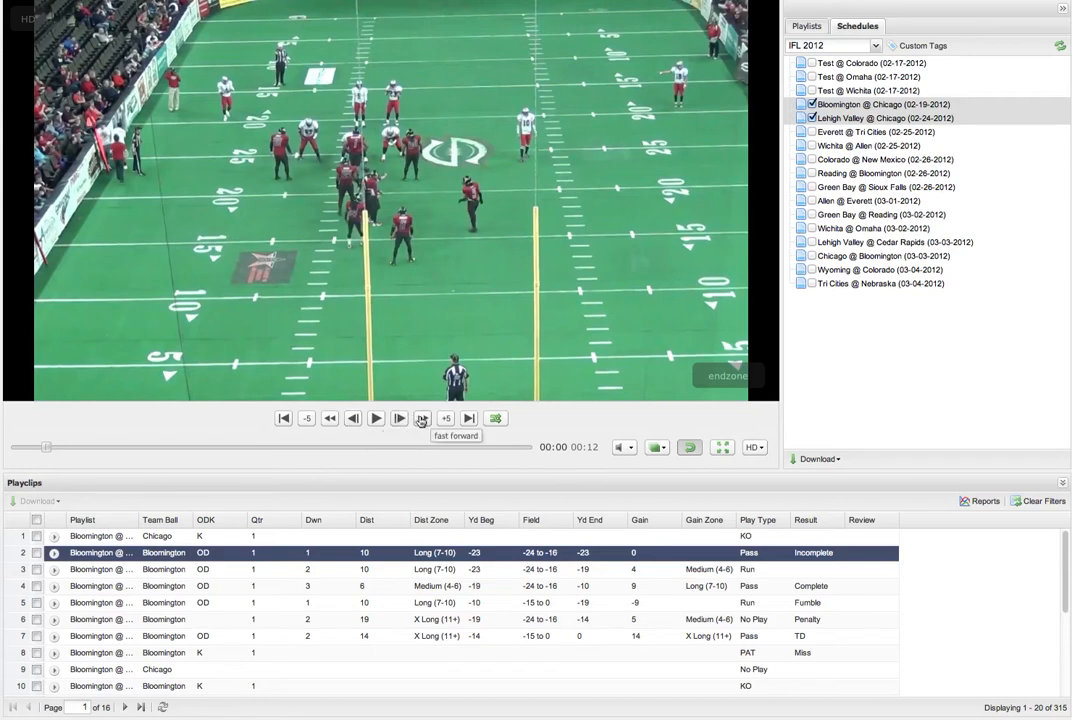
mouse_move(330, 420)
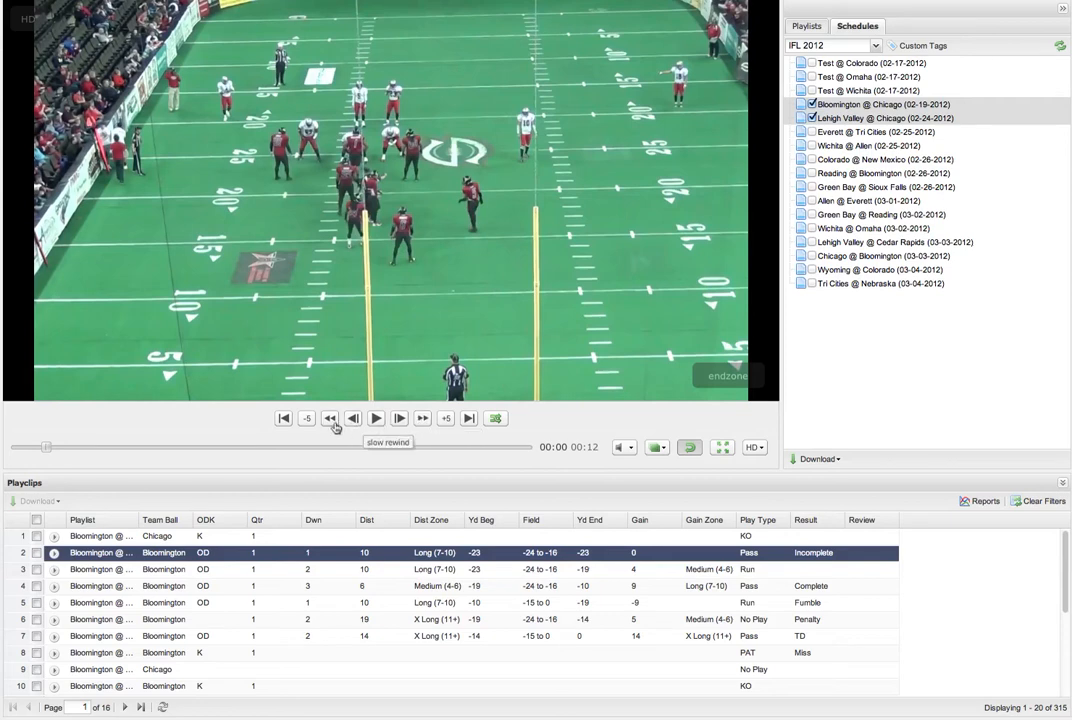
mouse_move(331, 424)
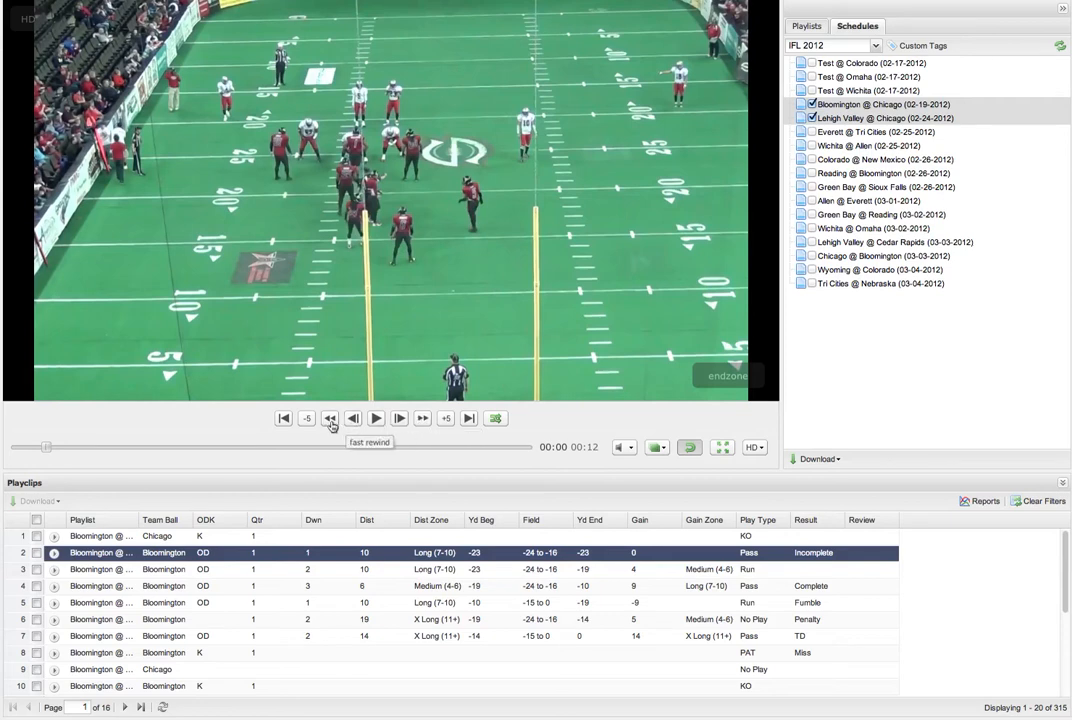
mouse_move(445, 418)
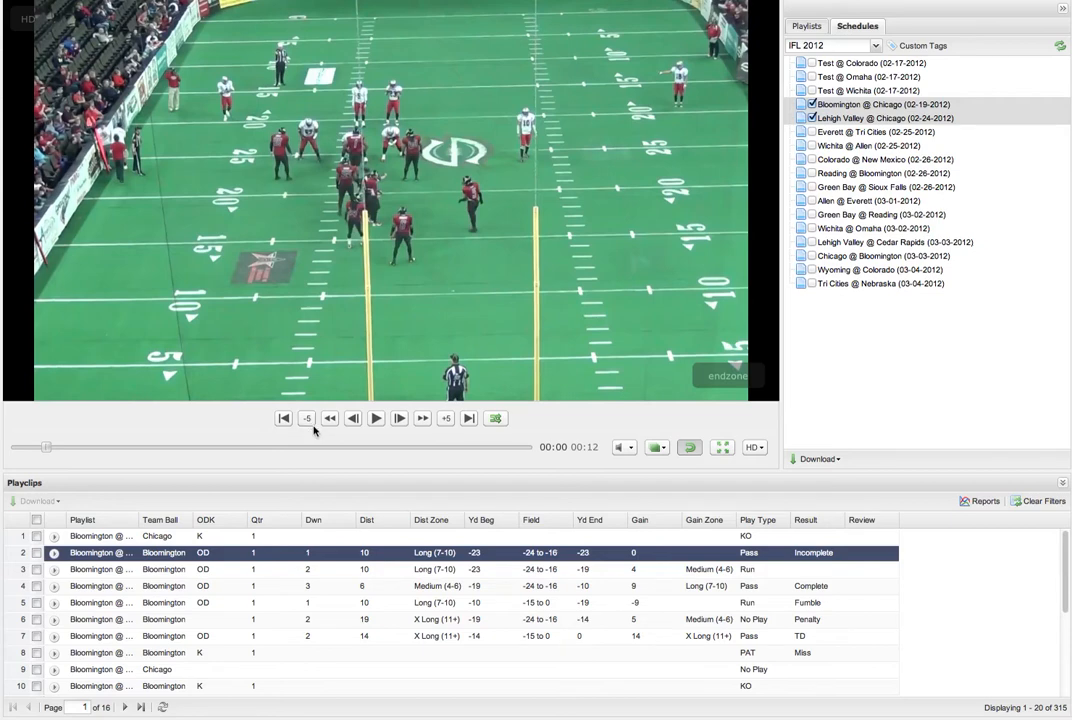
mouse_move(293, 445)
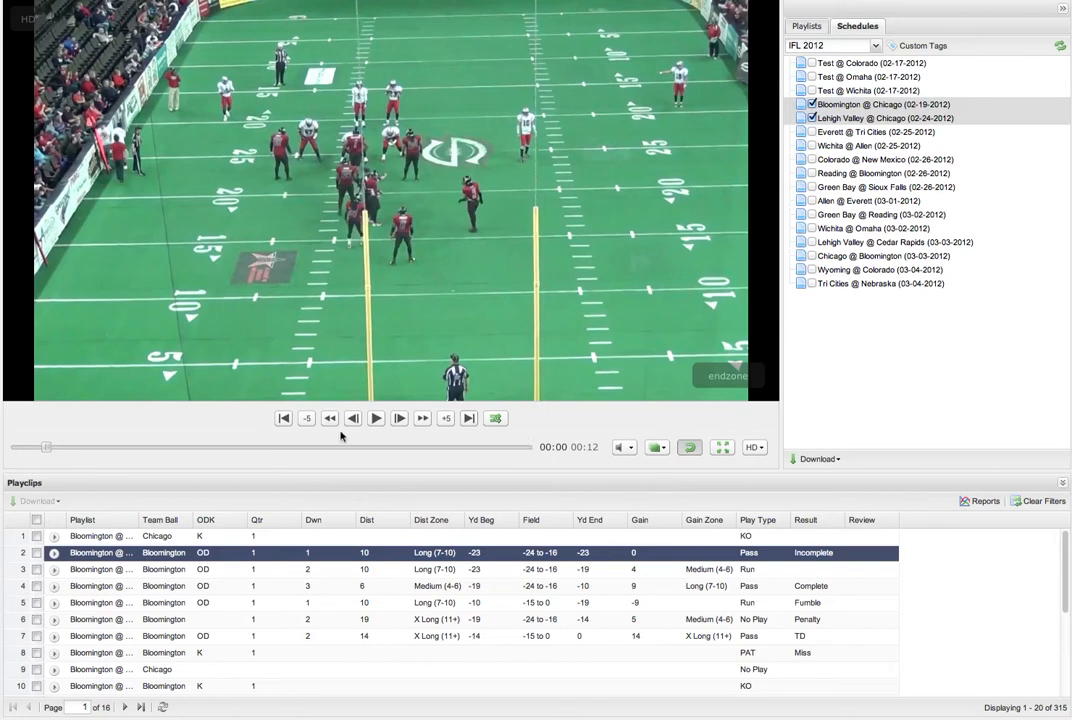
mouse_move(513, 452)
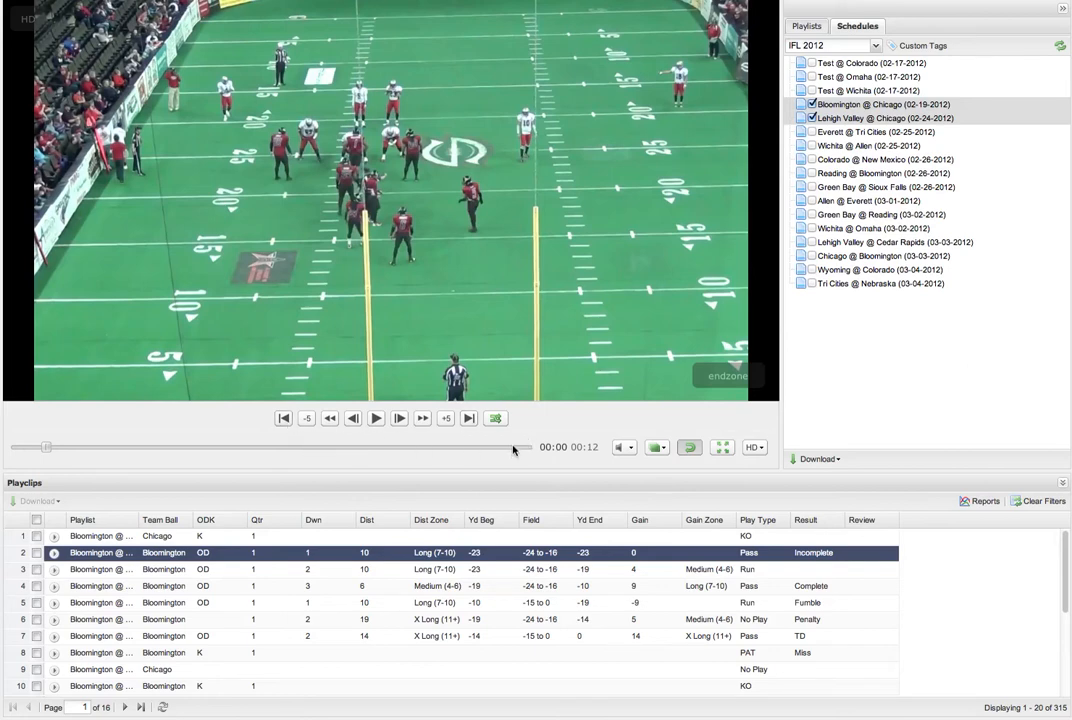
mouse_move(496, 418)
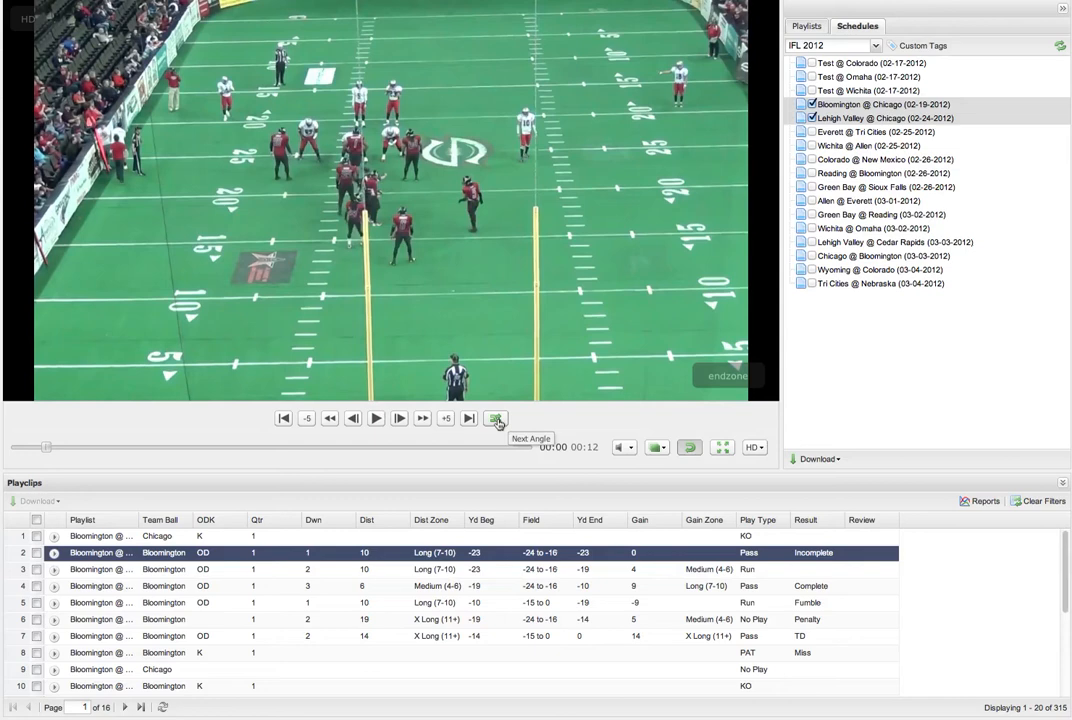
mouse_move(496, 418)
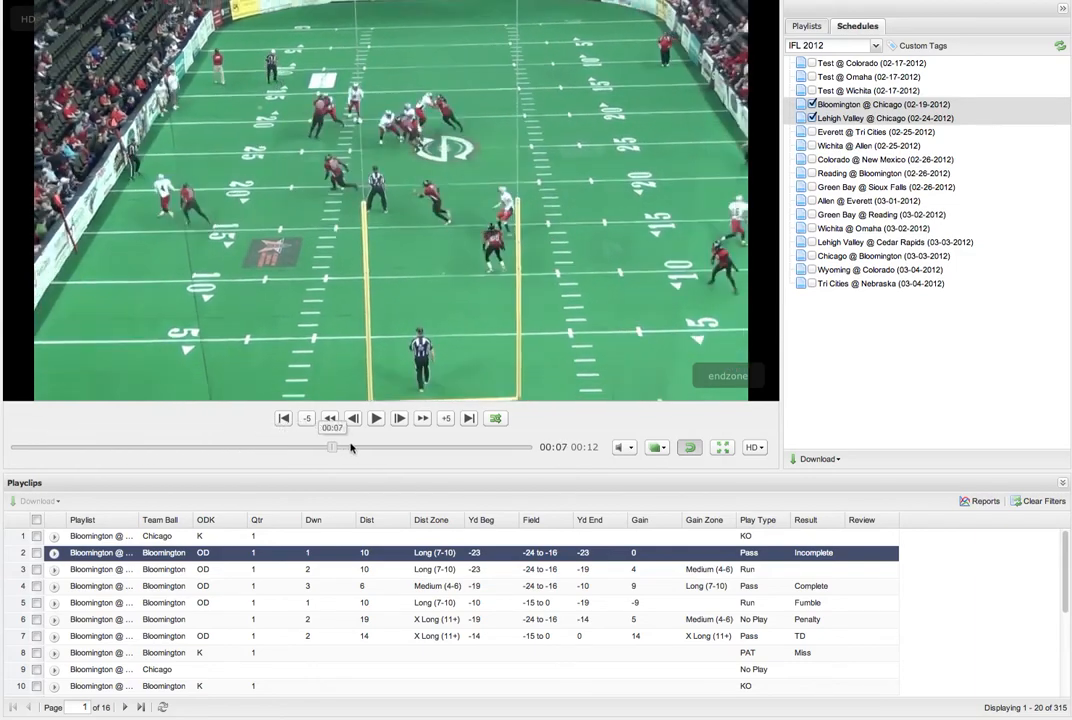
Scrub the Bloomington @ Chicago pass clip back to about 00:04, before the snap.
left_click_drag(333, 447, 233, 447)
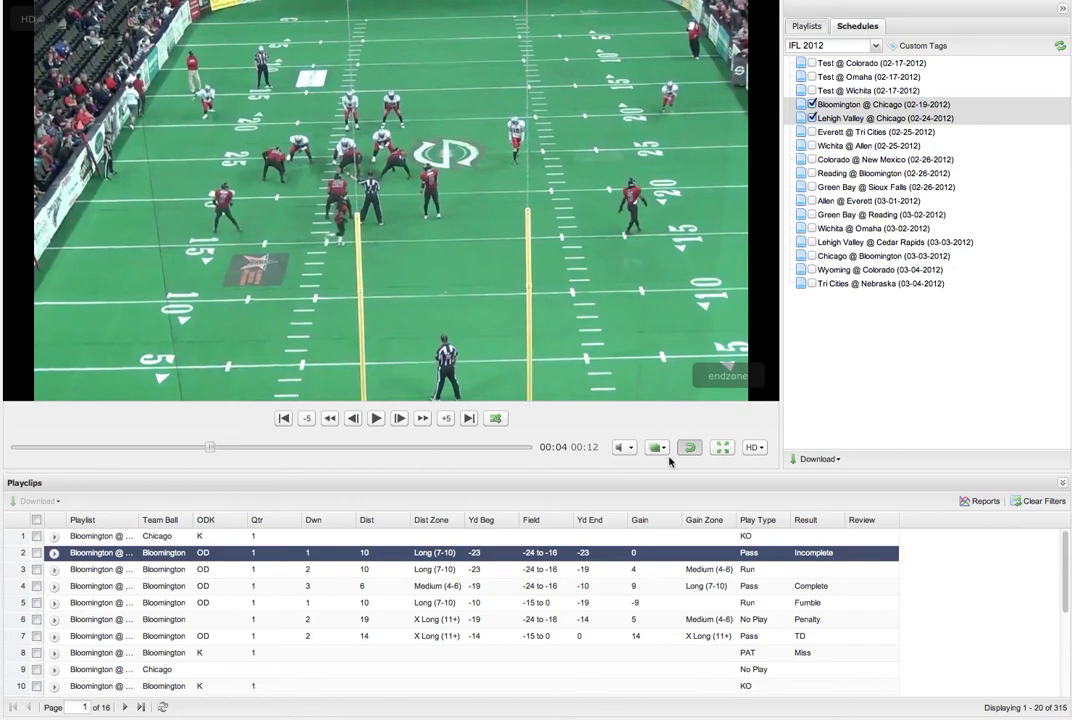
mouse_move(689, 447)
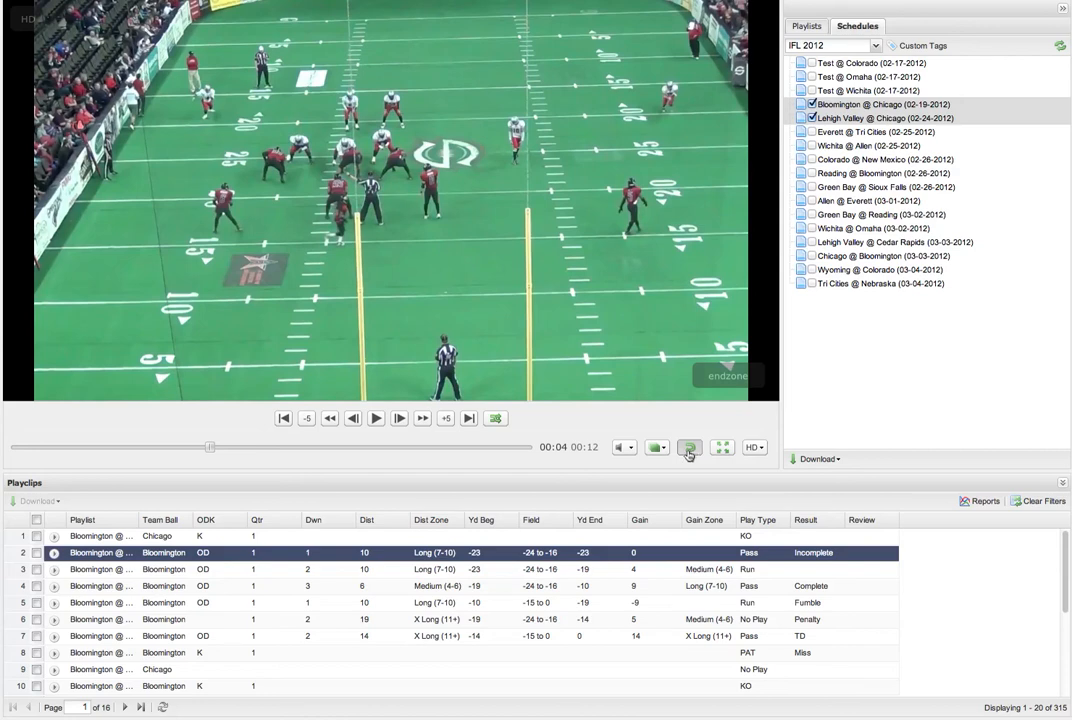
left_click(657, 447)
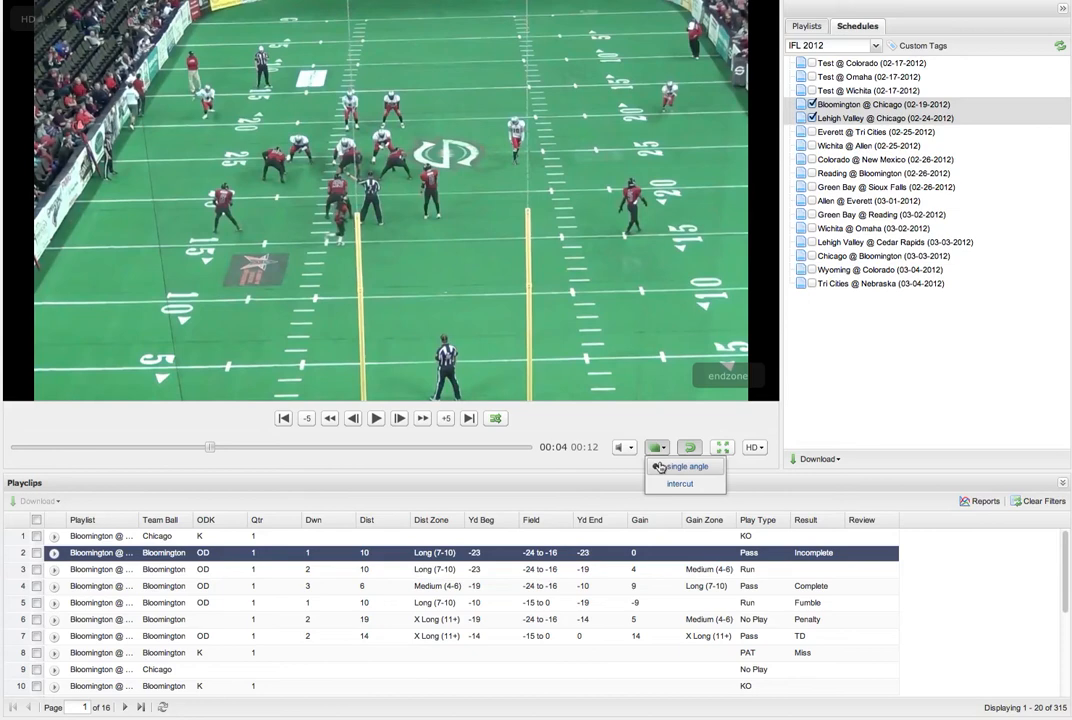
mouse_move(597, 470)
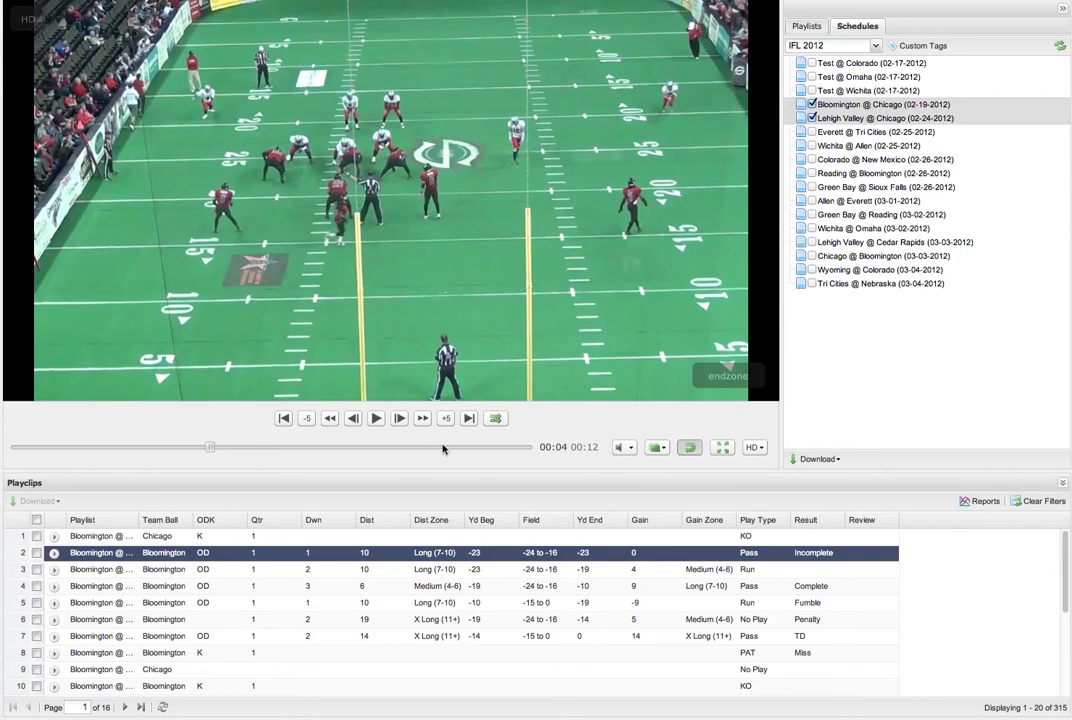
mouse_move(458, 450)
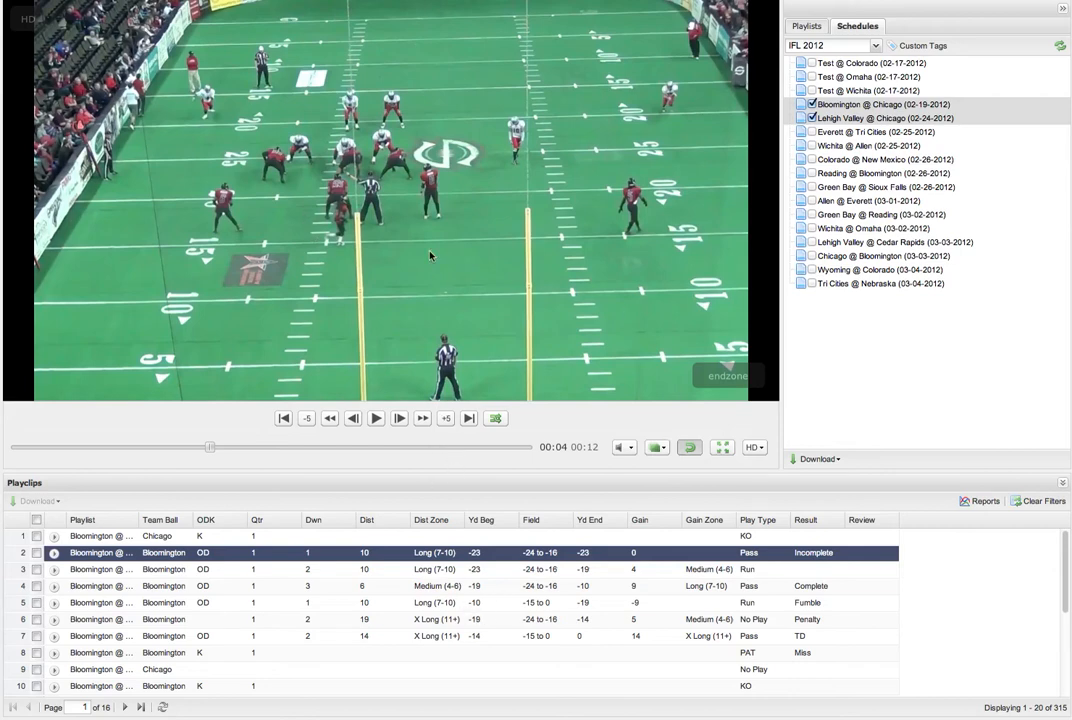
left_click(664, 447)
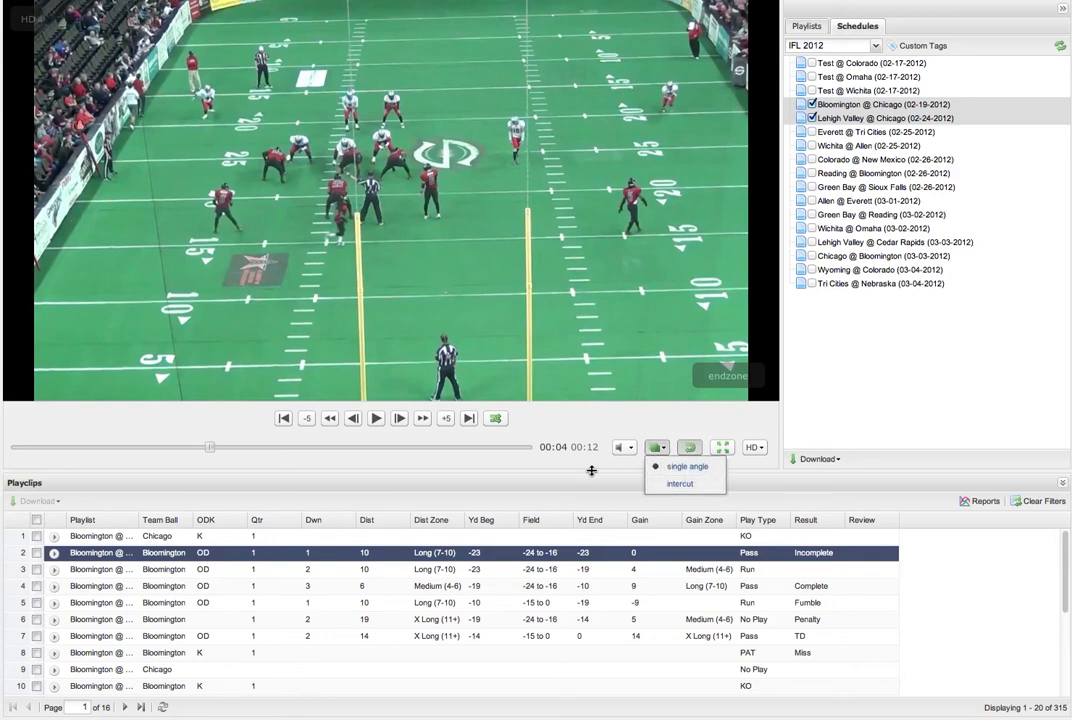
left_click(656, 447)
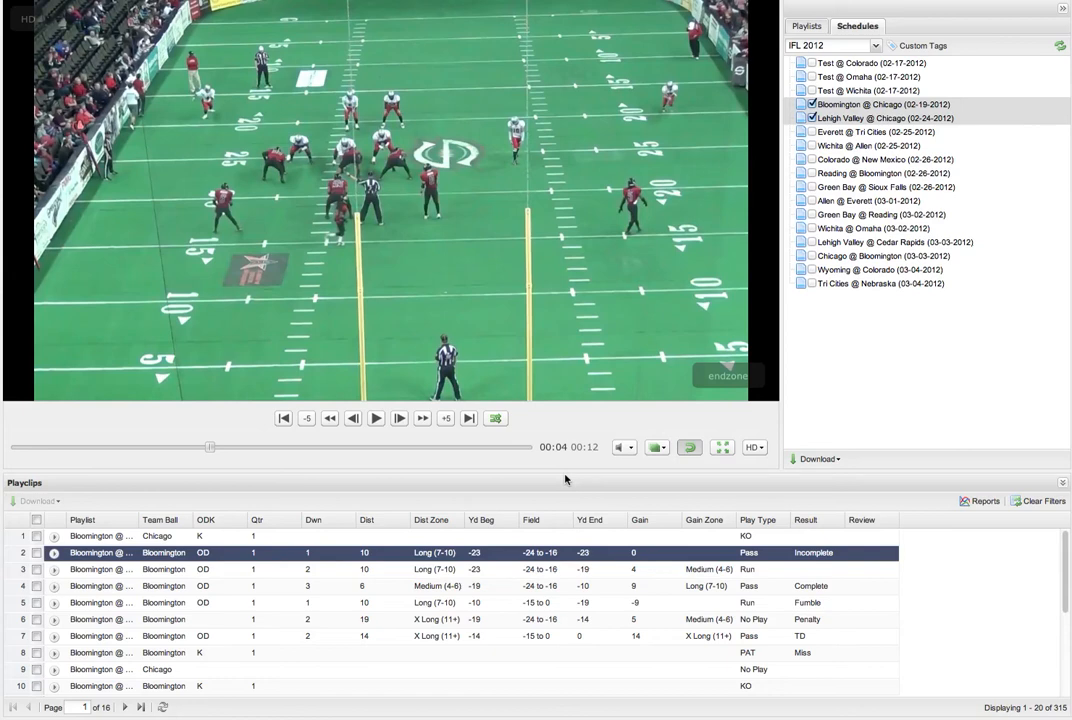
mouse_move(566, 480)
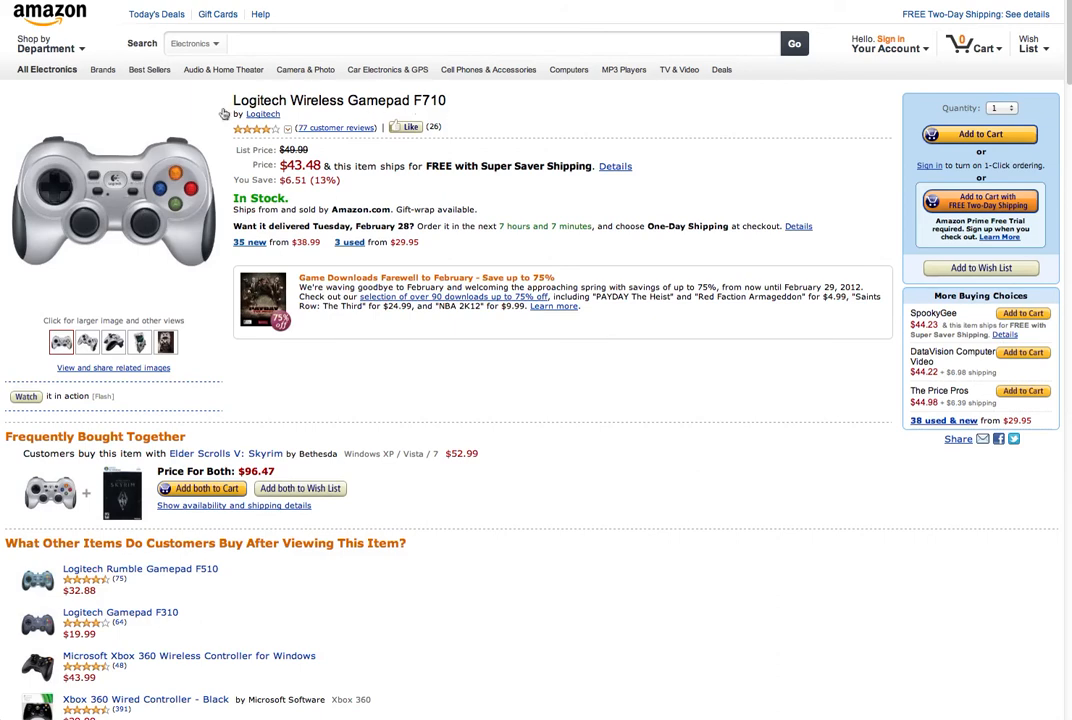
mouse_move(77, 154)
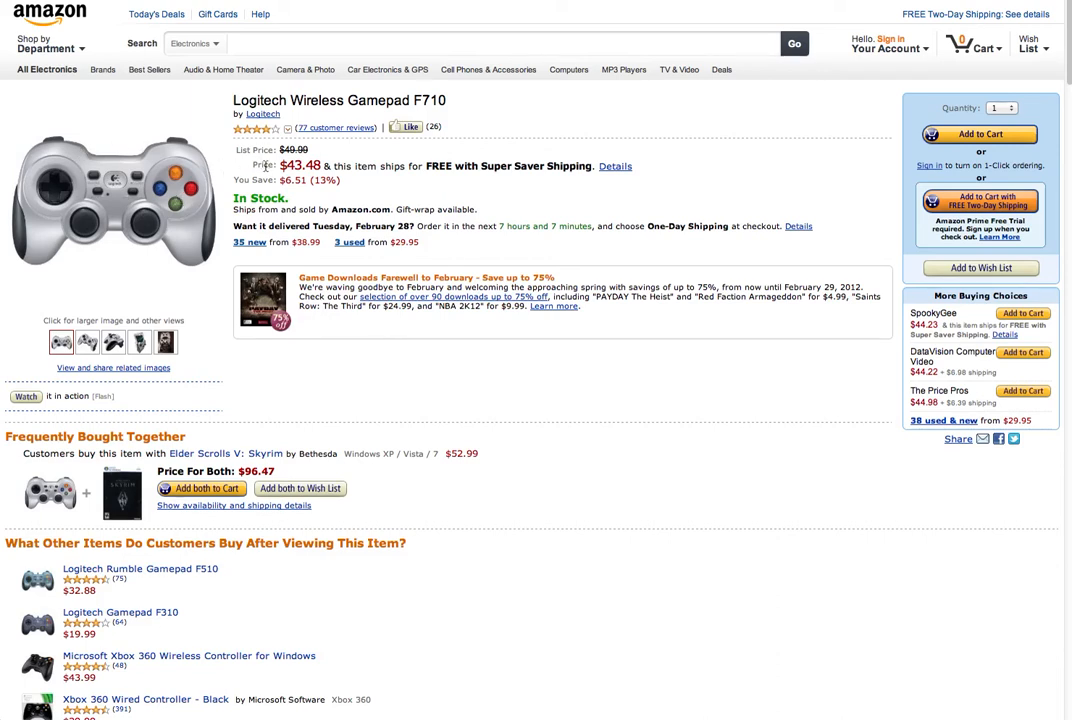
mouse_move(197, 140)
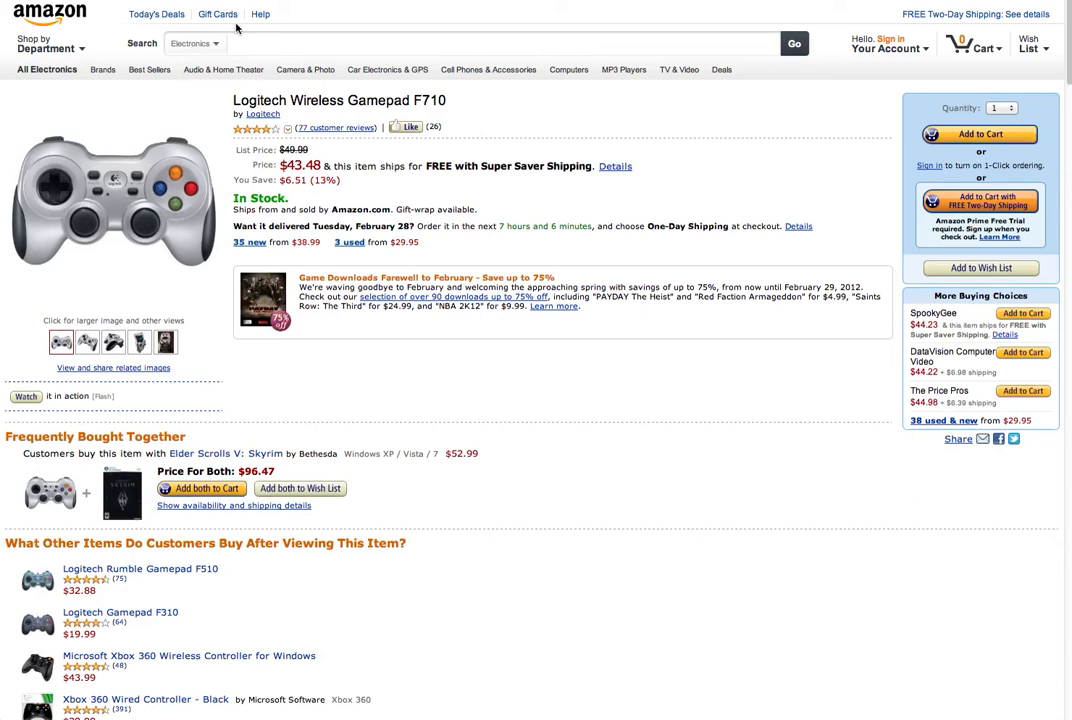
mouse_move(71, 178)
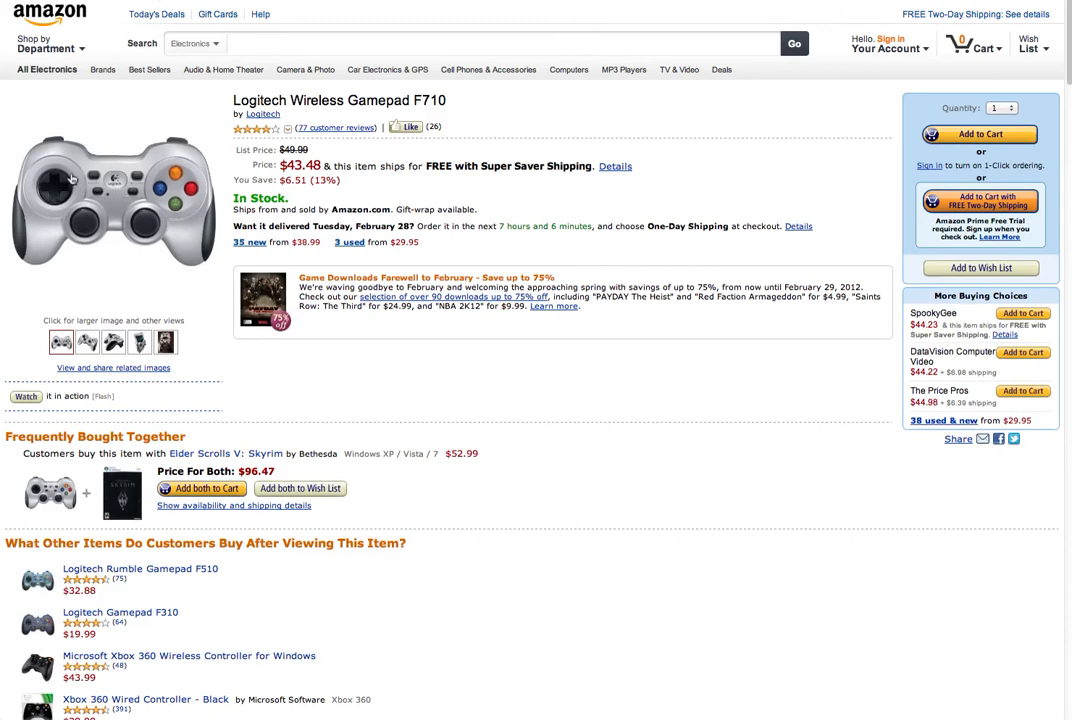
mouse_move(175, 150)
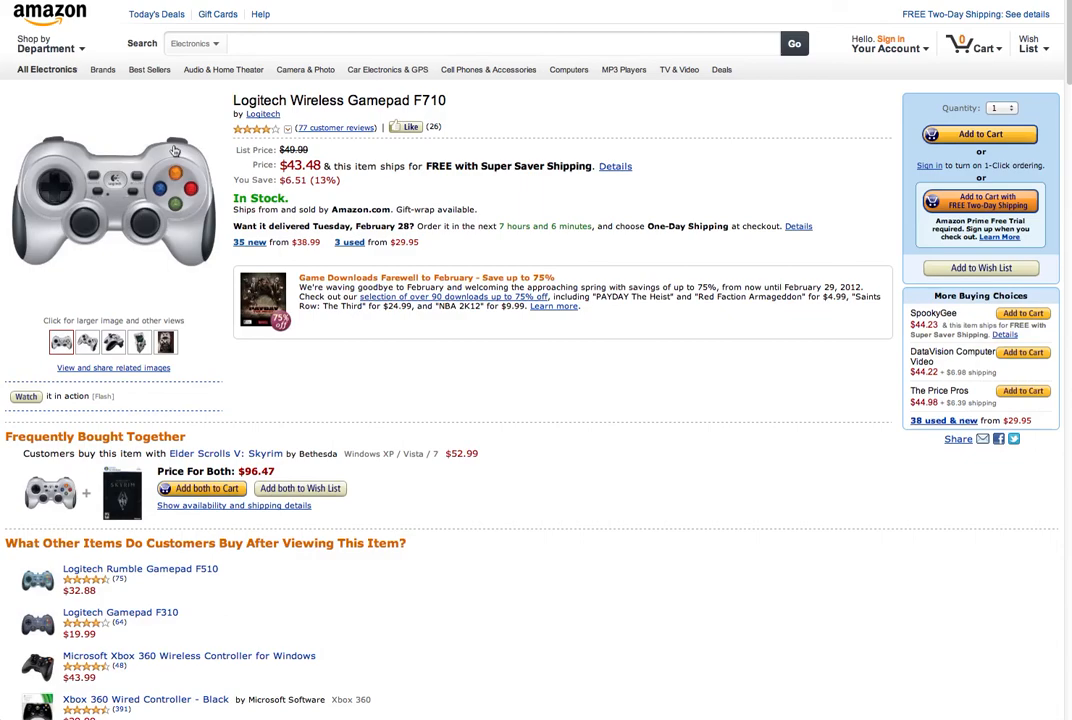
mouse_move(135, 7)
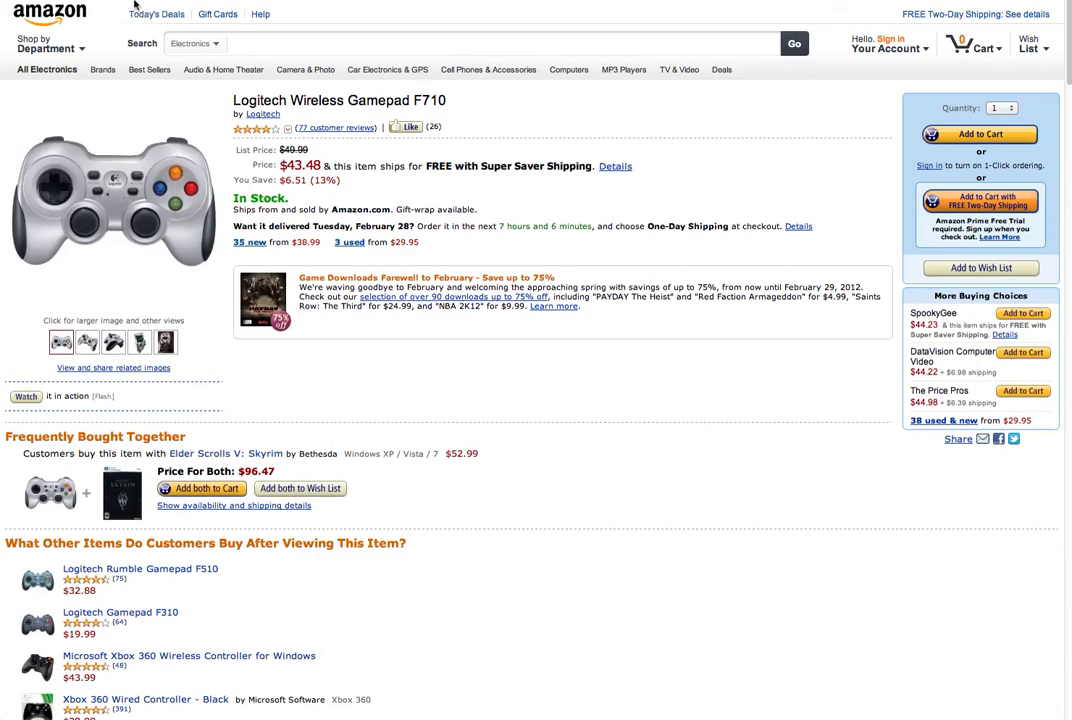